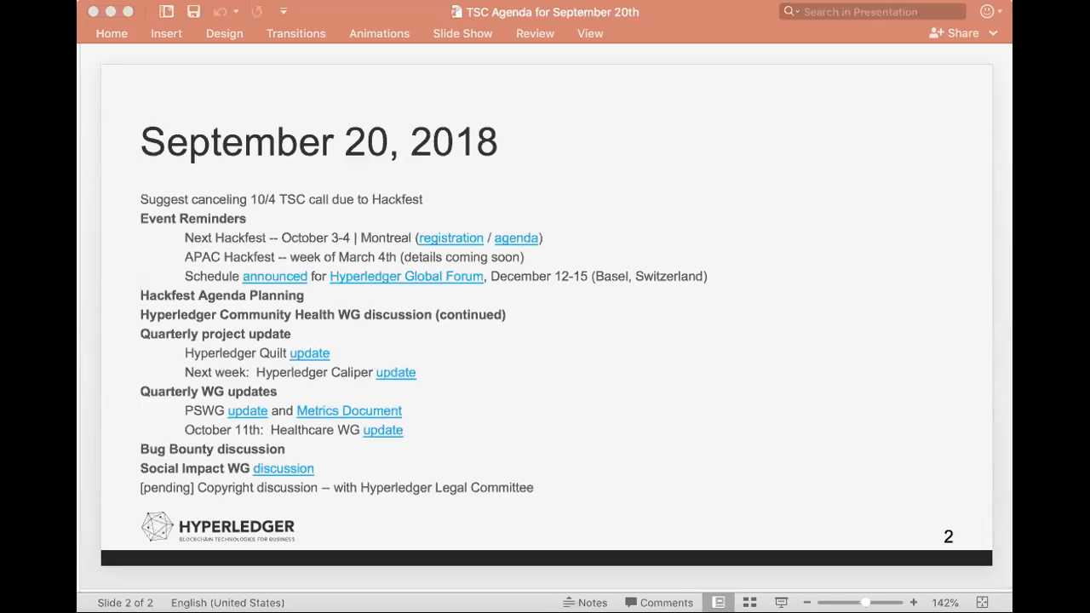
{"action": "mouse_move", "coordinate": [811, 71]}
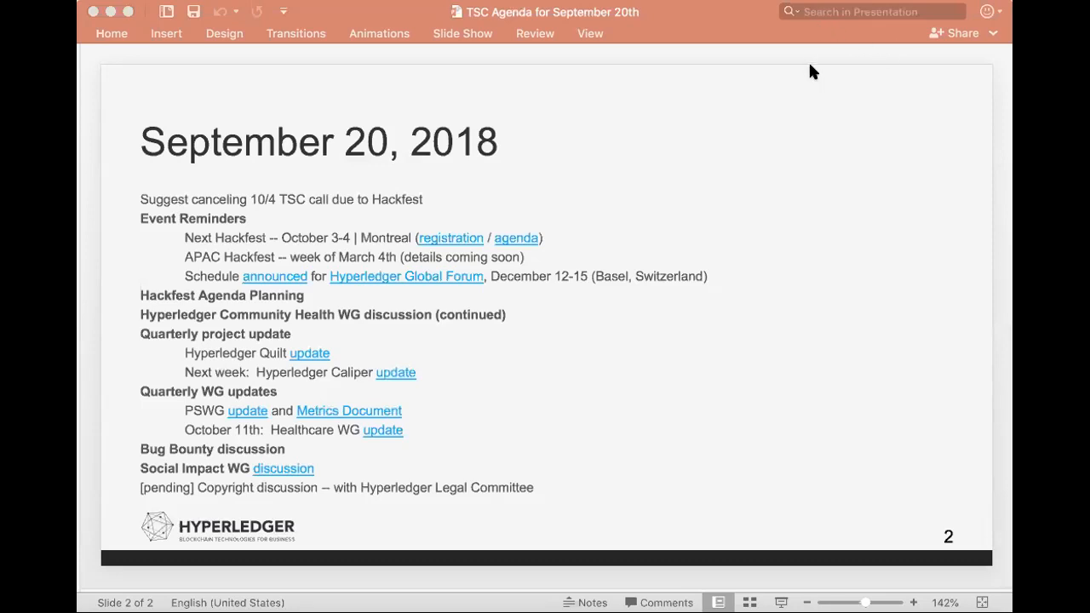
{"action": "mouse_move", "coordinate": [411, 65]}
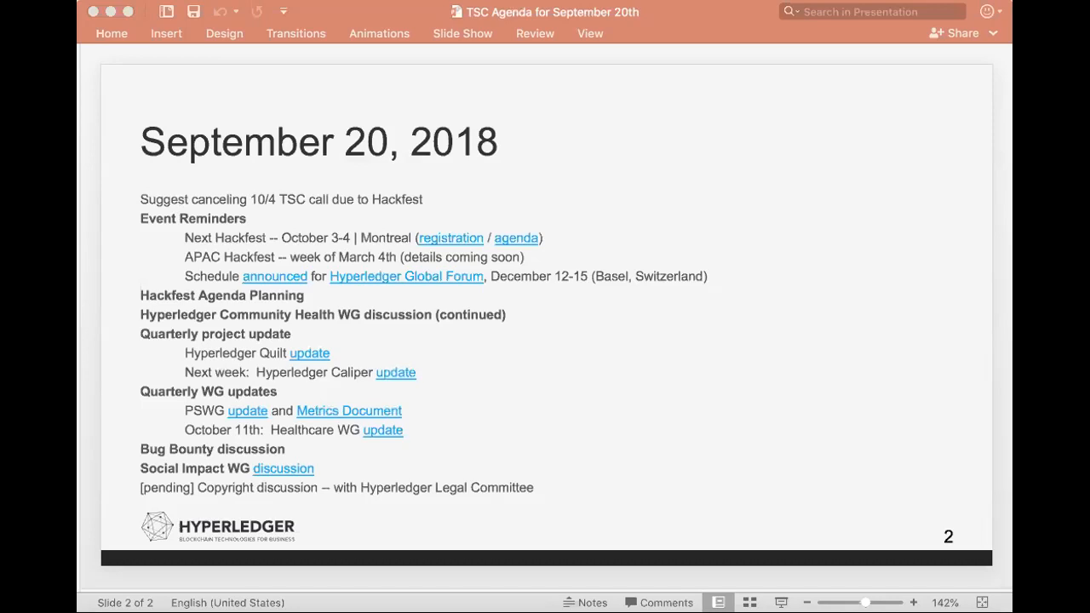
{"action": "mouse_move", "coordinate": [382, 182]}
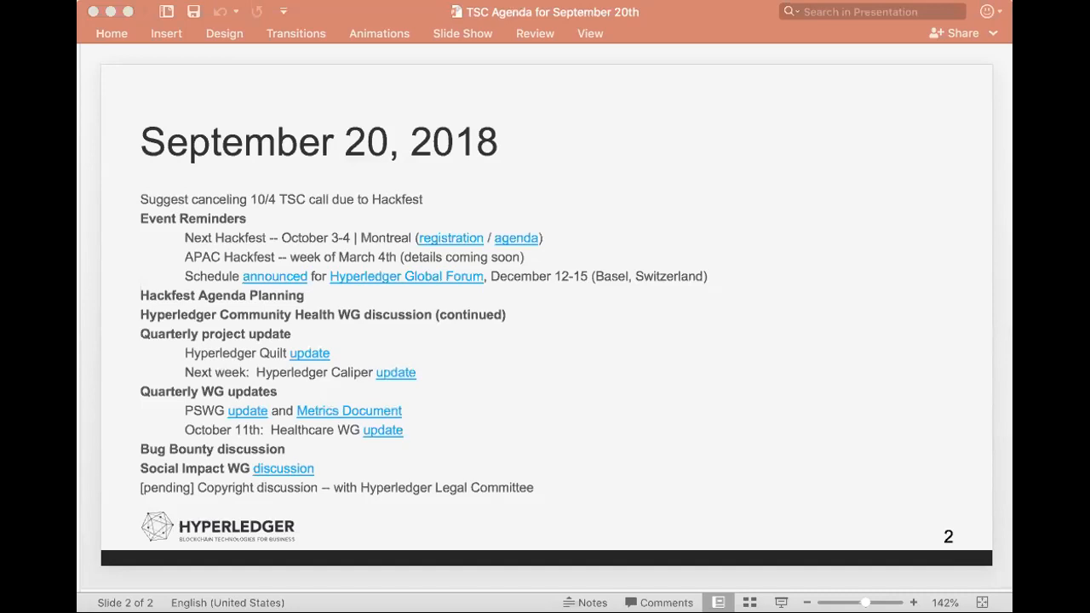
{"action": "mouse_move", "coordinate": [393, 182]}
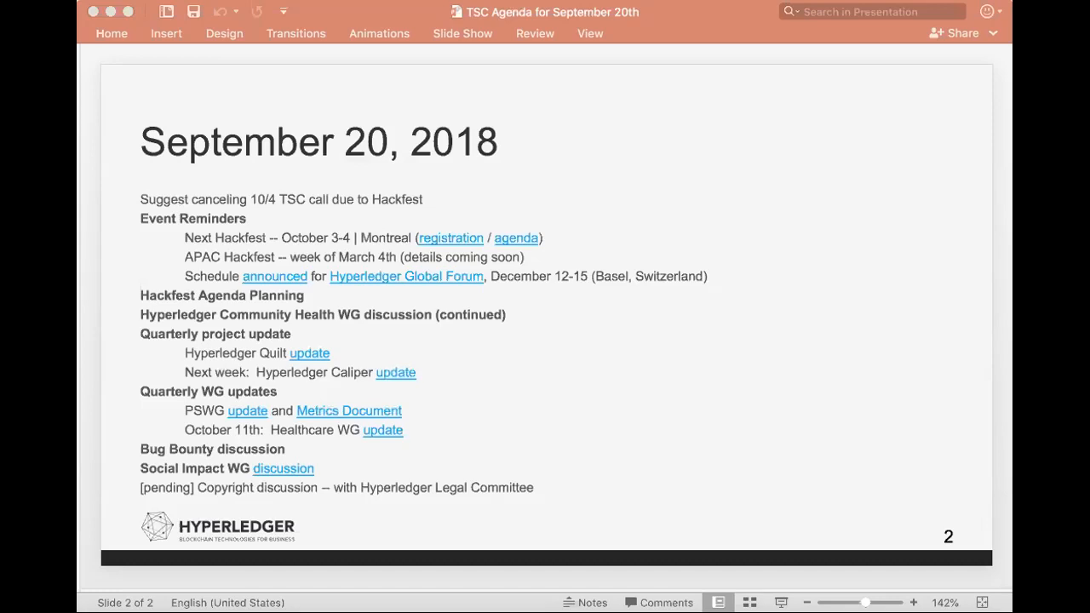
{"action": "mouse_move", "coordinate": [102, 84]}
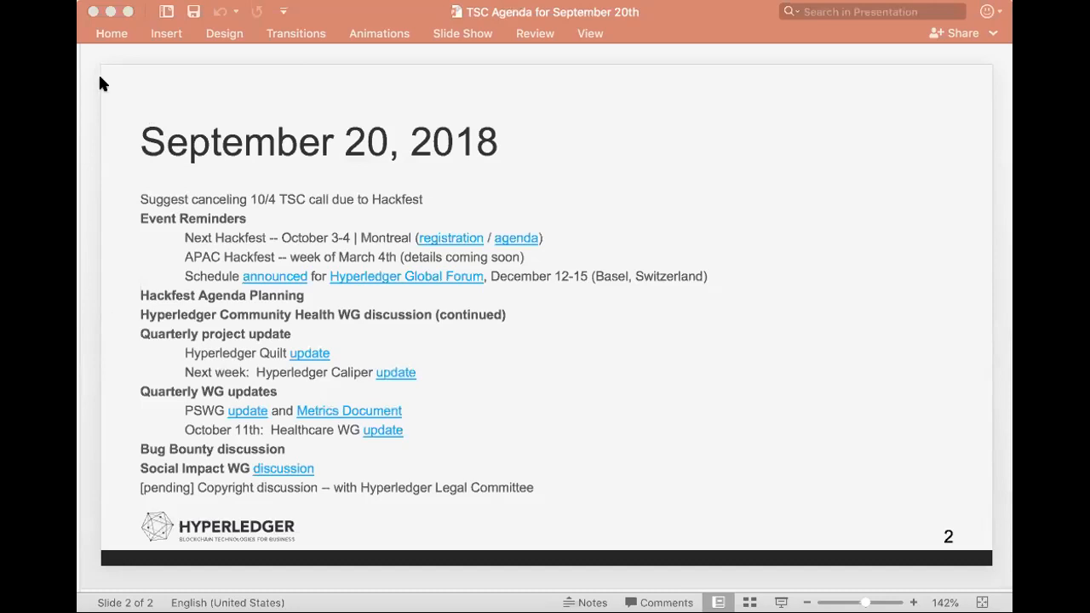
{"action": "mouse_move", "coordinate": [800, 34]}
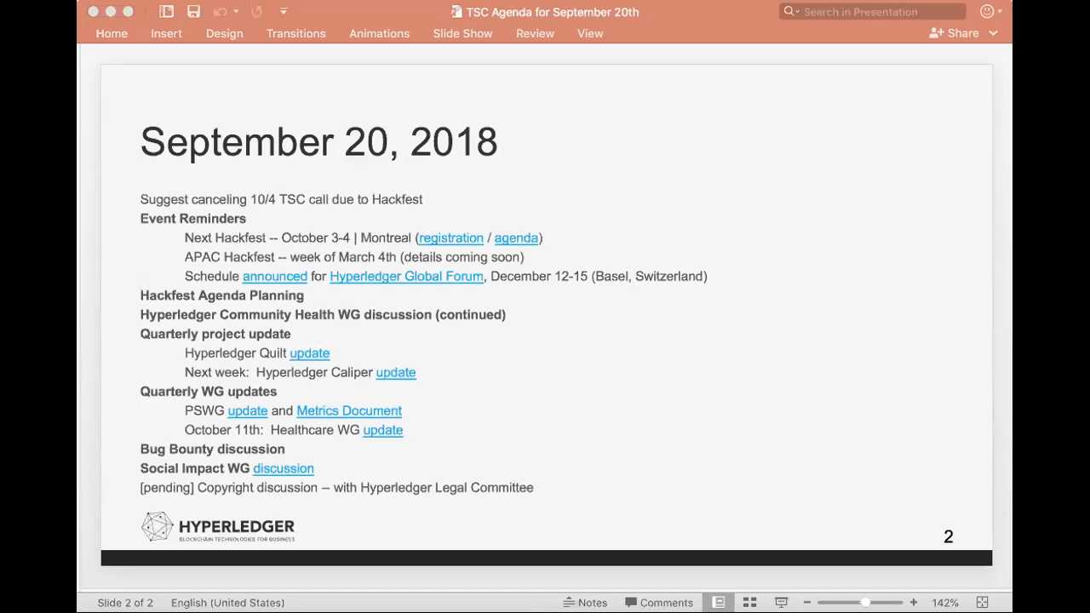
{"action": "mouse_move", "coordinate": [640, 22]}
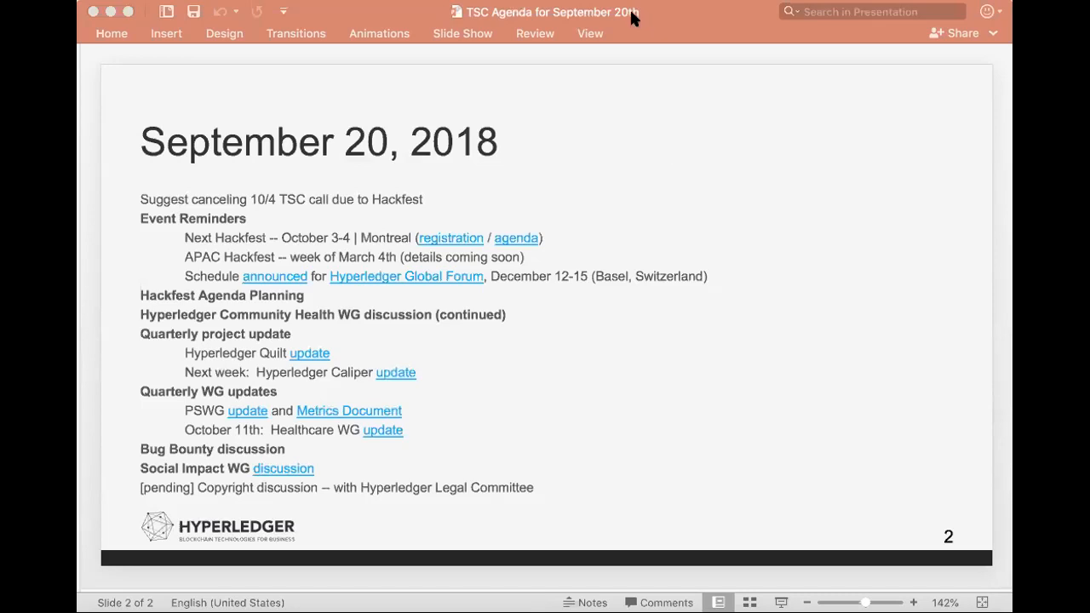